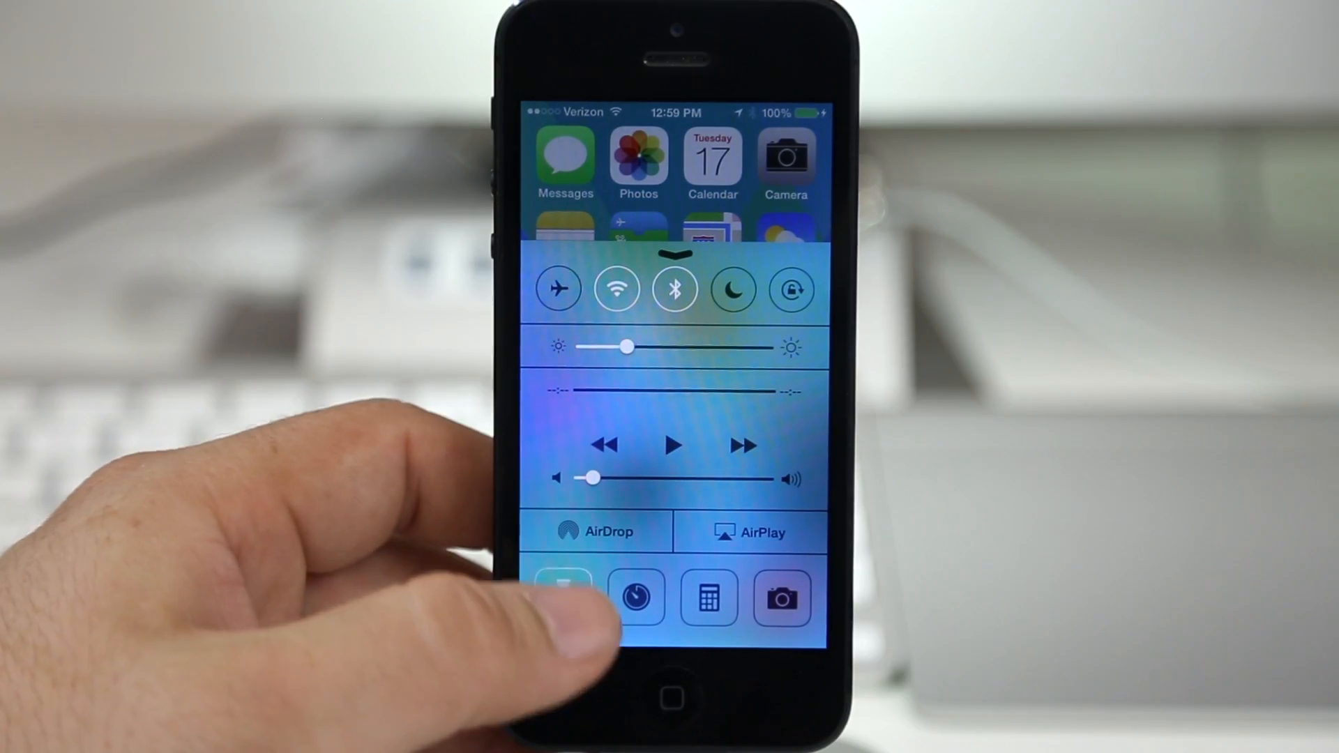
# Dismiss the open Control Center panel to reveal the home screen
pyautogui.click(562, 597)
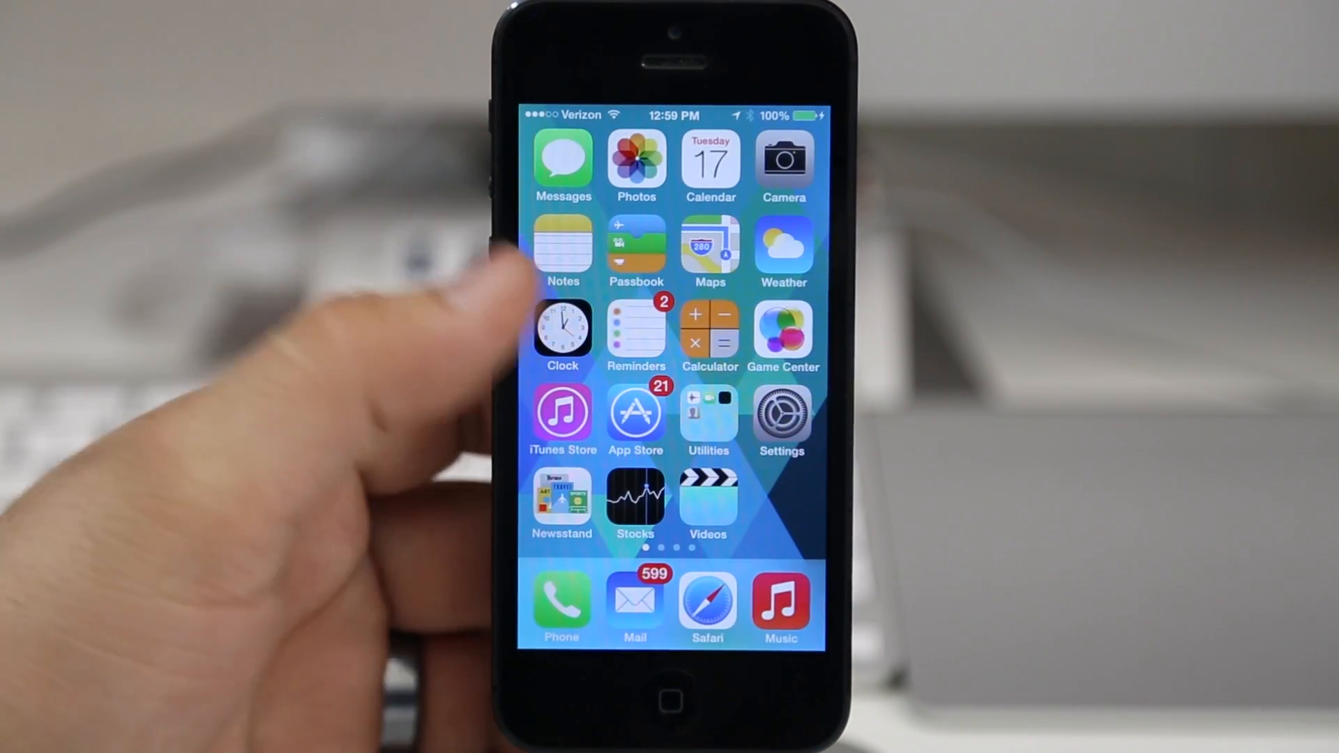
pyautogui.moveTo(670, 649); pyautogui.dragTo(670, 470)
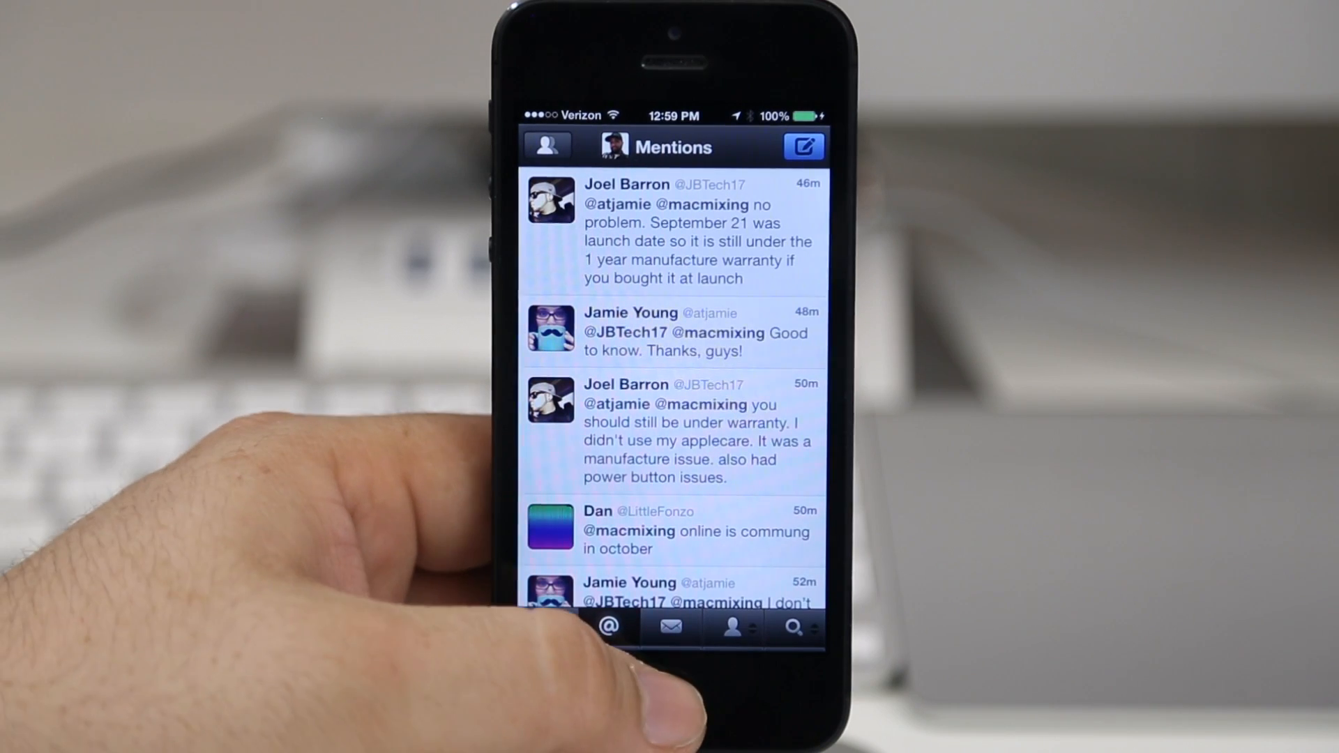
pyautogui.click(670, 702)
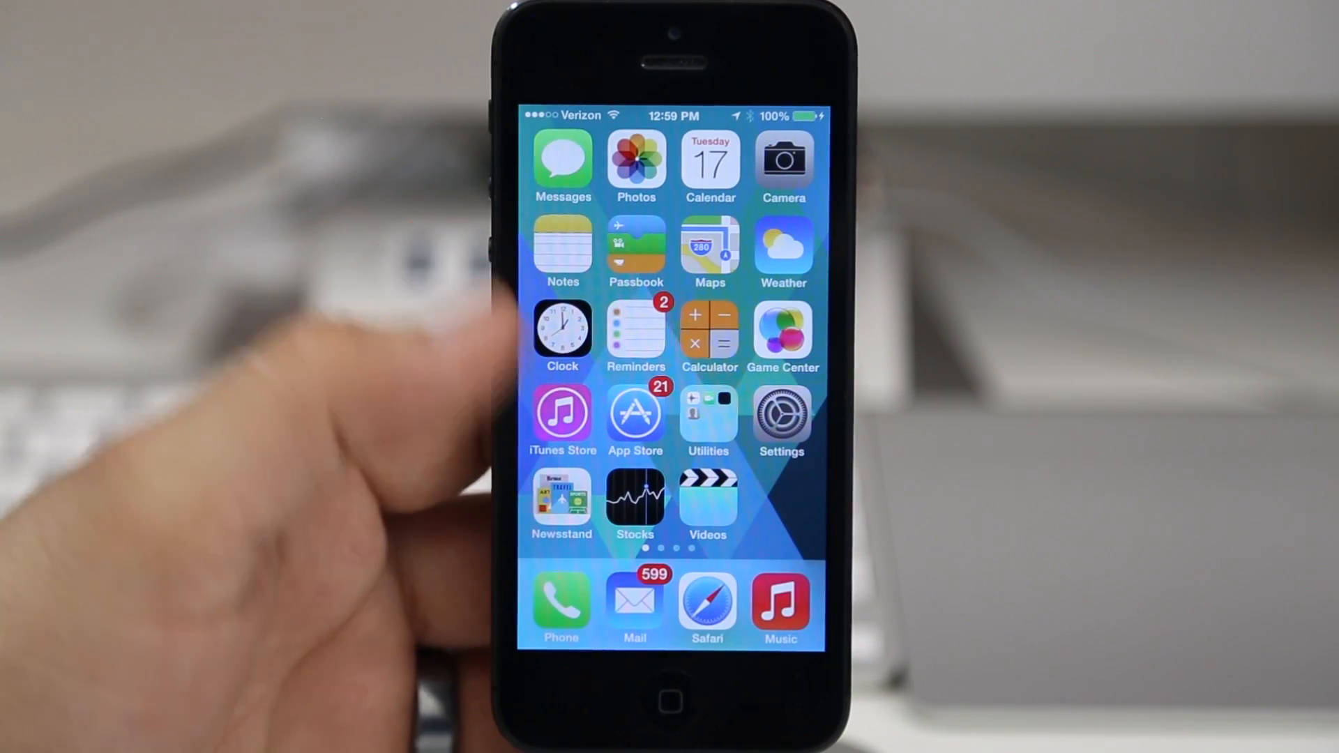
# Launch the Settings app from the home screen
pyautogui.click(779, 414)
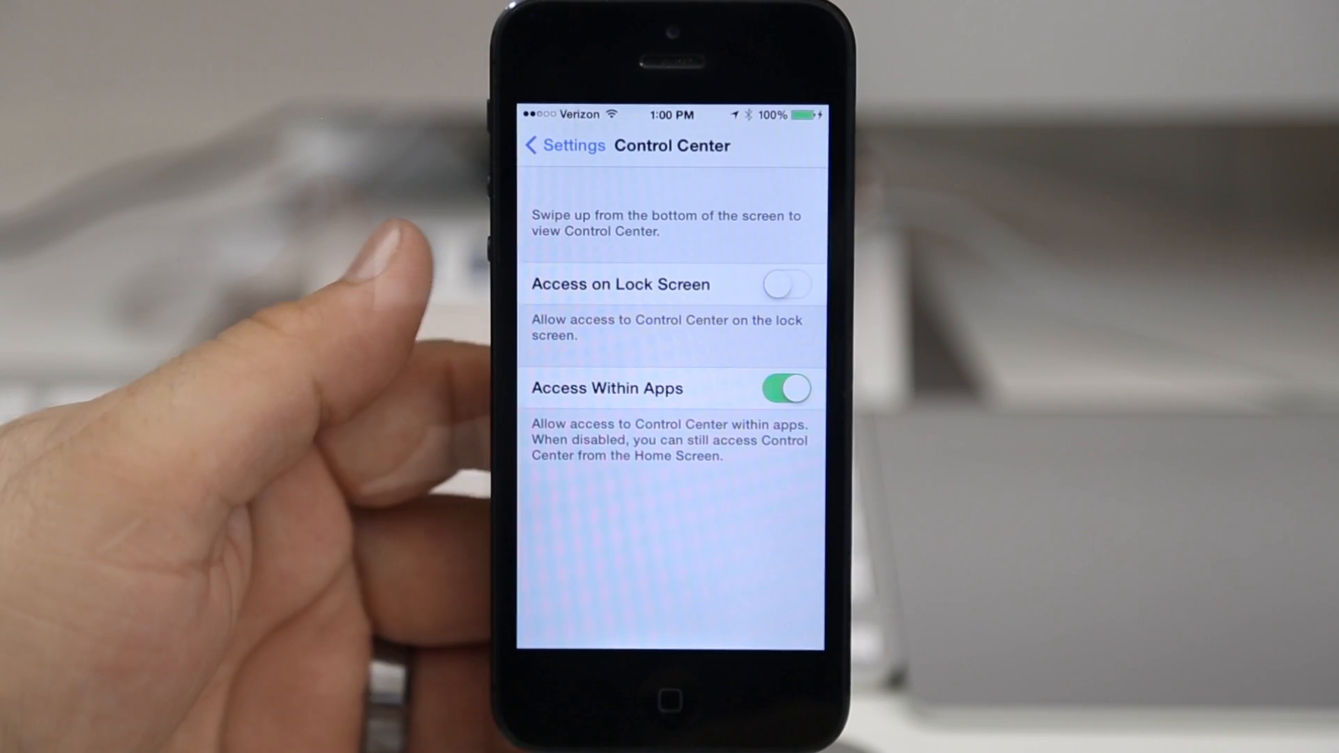
# Turn on Access on Lock Screen, then toggle Access Within Apps off and back on
pyautogui.click(785, 388)
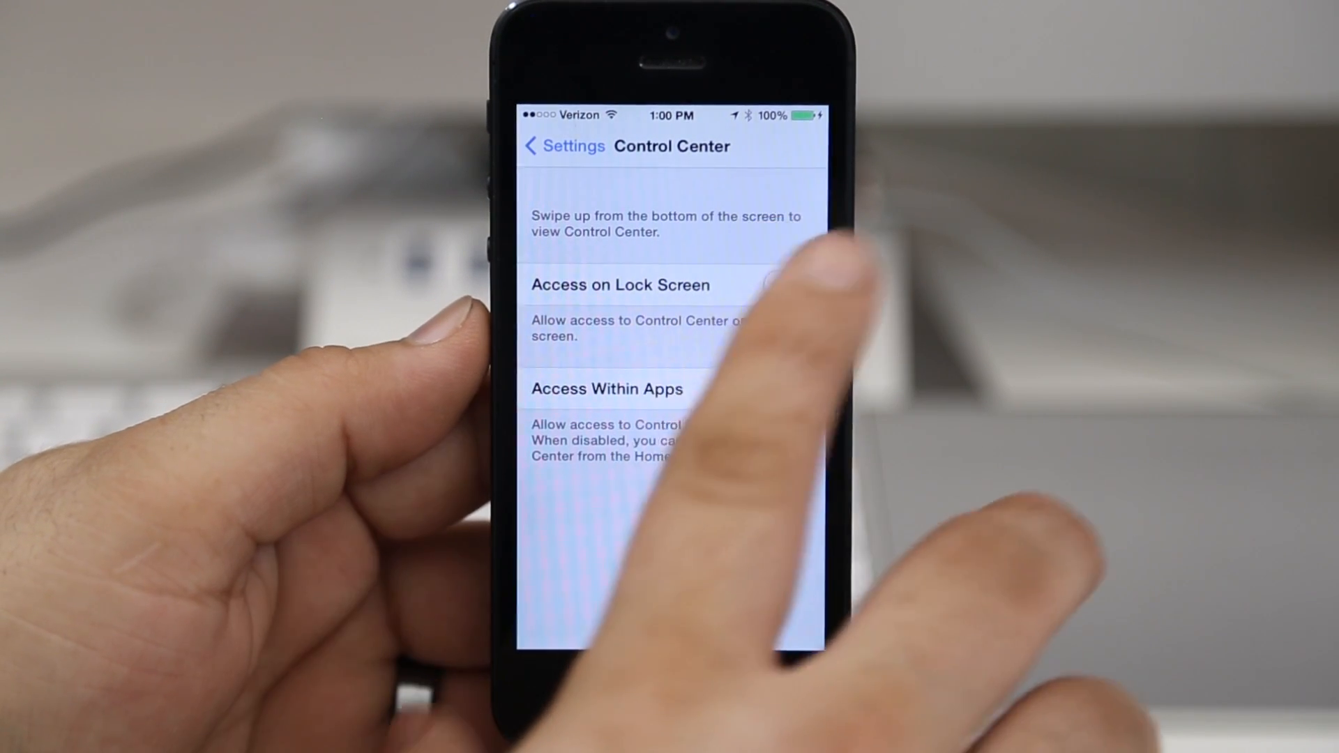
pyautogui.click(787, 285)
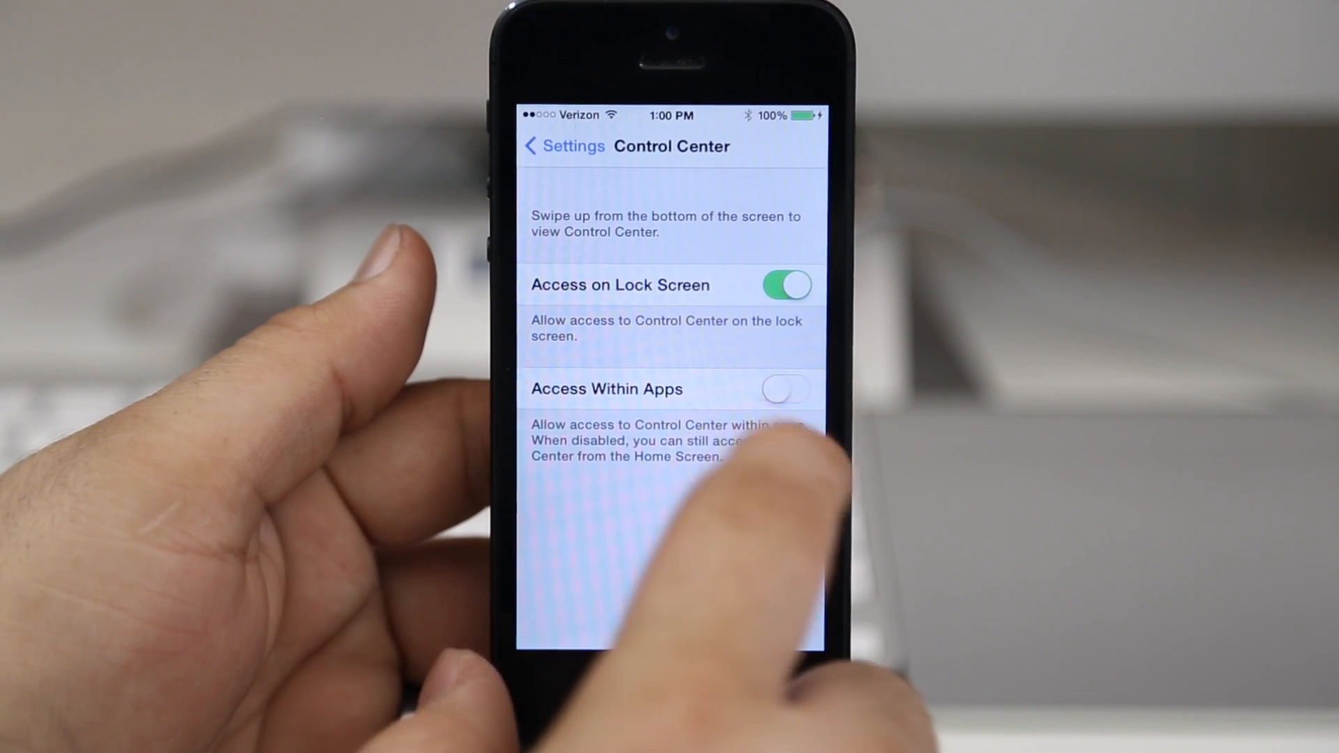
pyautogui.click(784, 388)
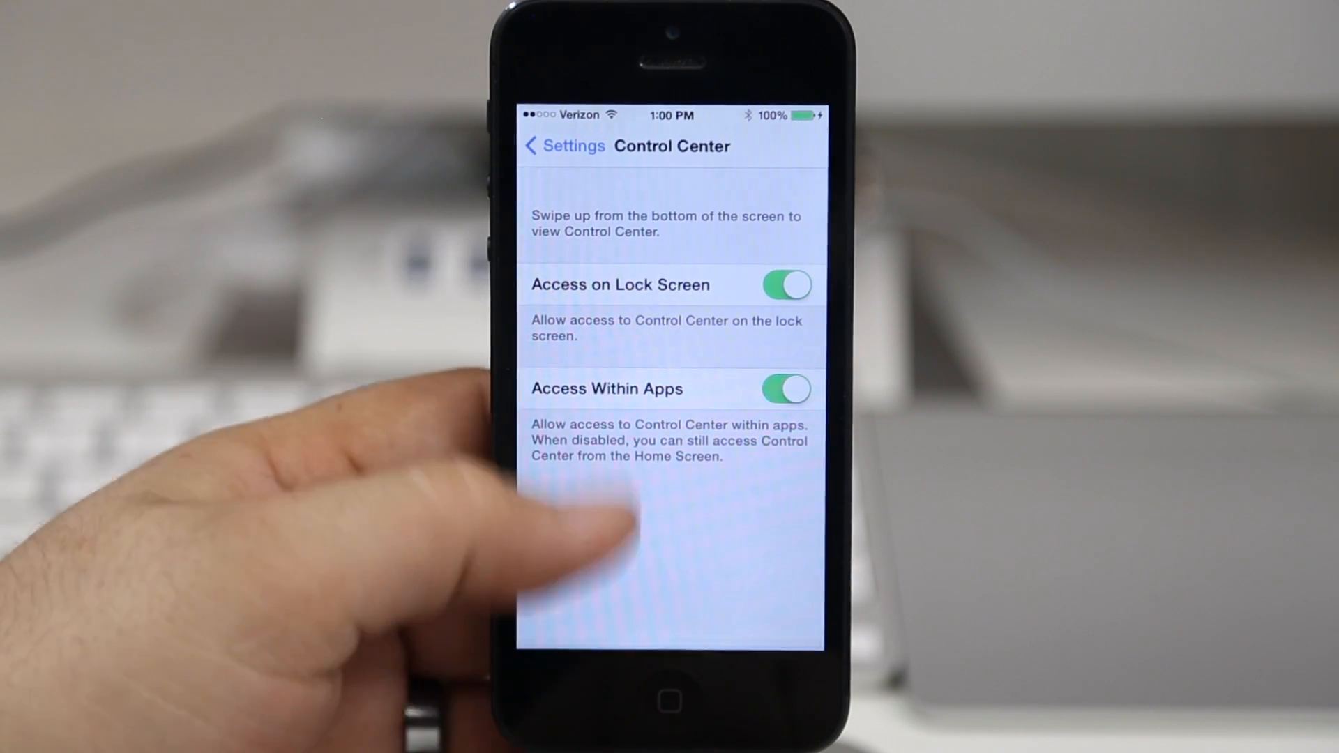
# Raise Control Center over the Settings page and switch Bluetooth off
pyautogui.moveTo(669, 658); pyautogui.dragTo(669, 342)
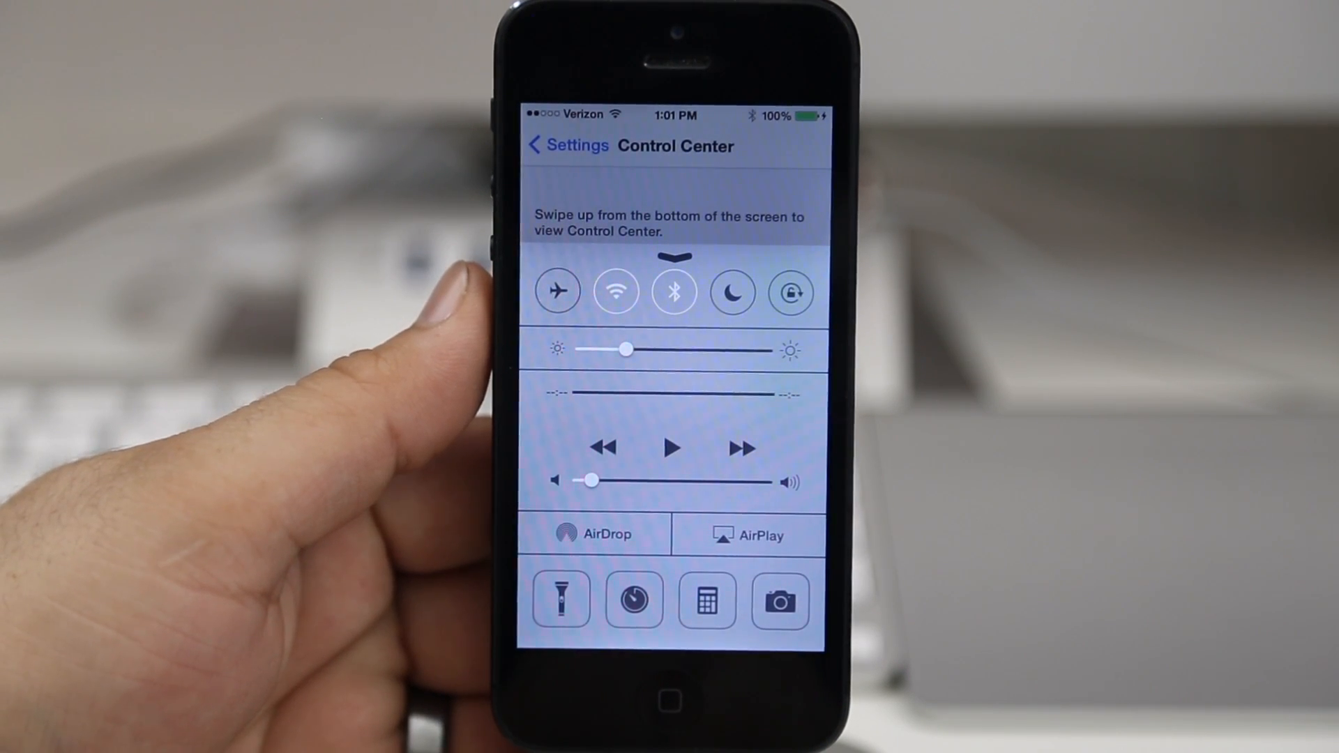
pyautogui.click(775, 602)
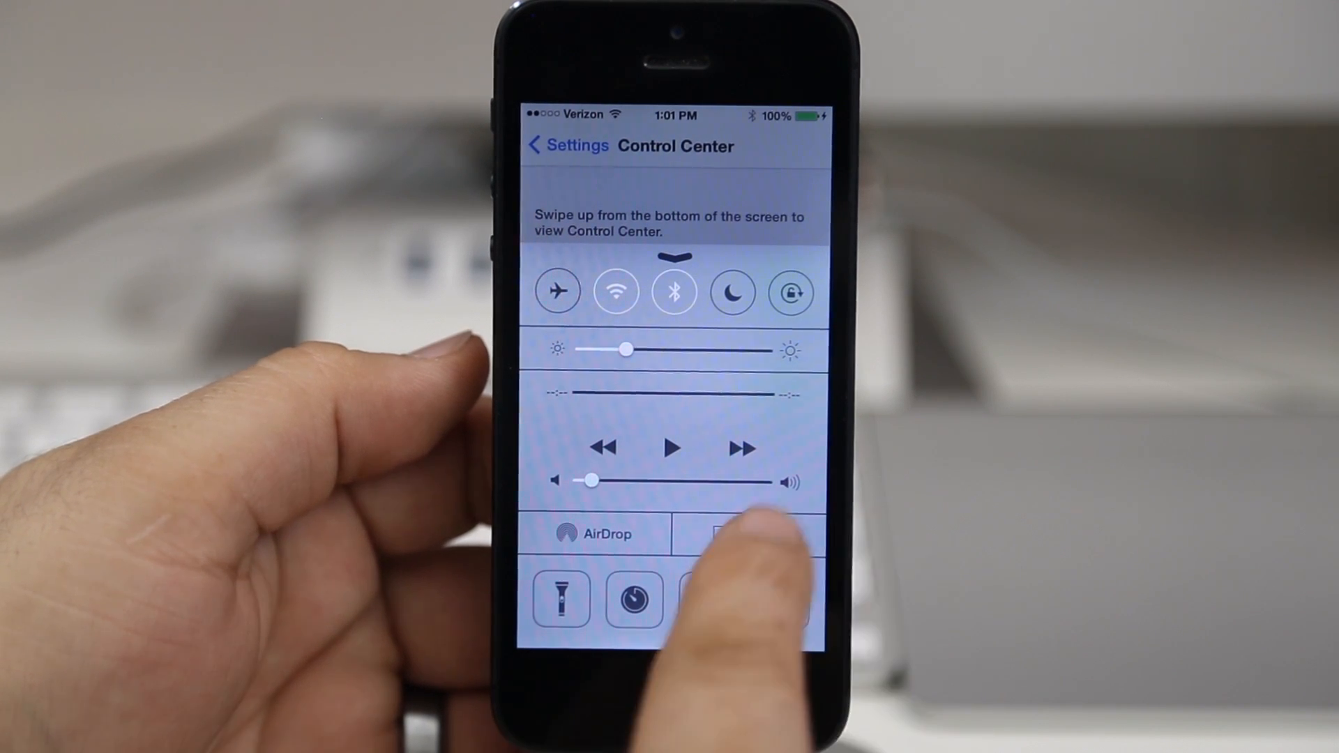
pyautogui.click(747, 534)
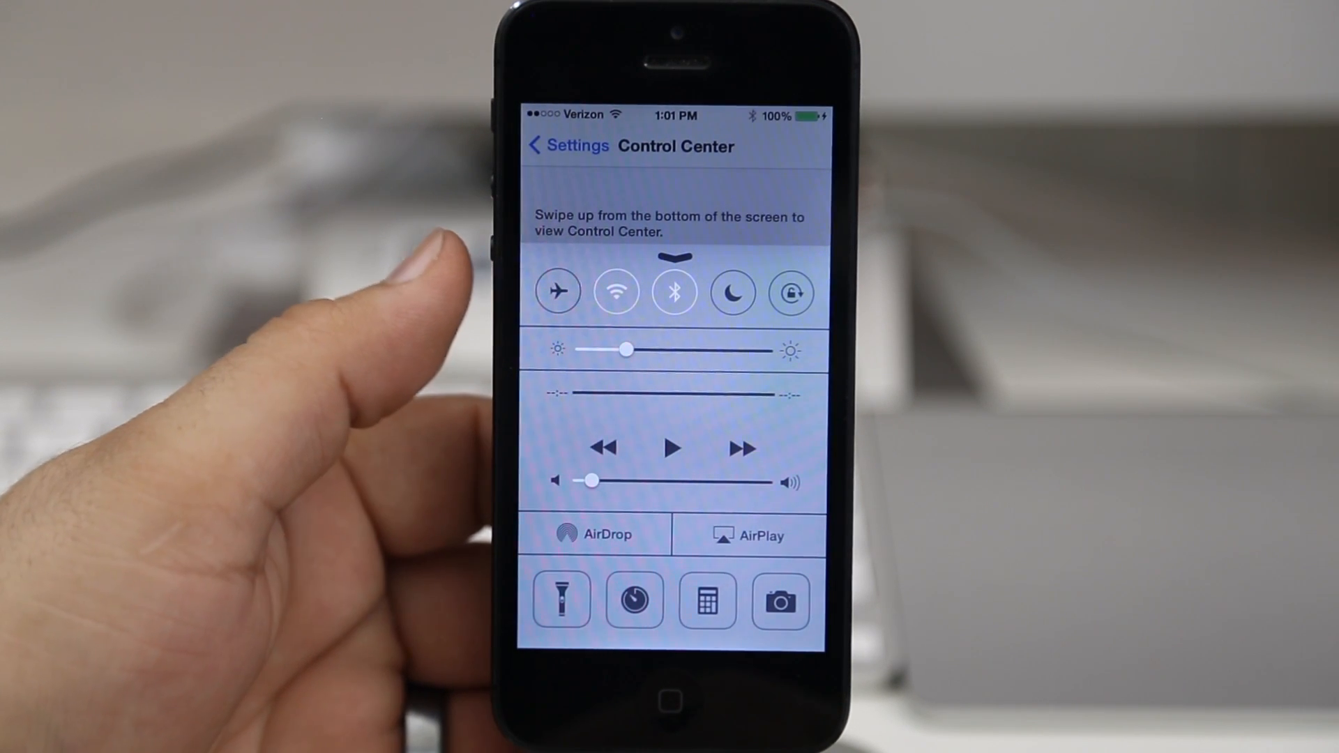
pyautogui.click(674, 292)
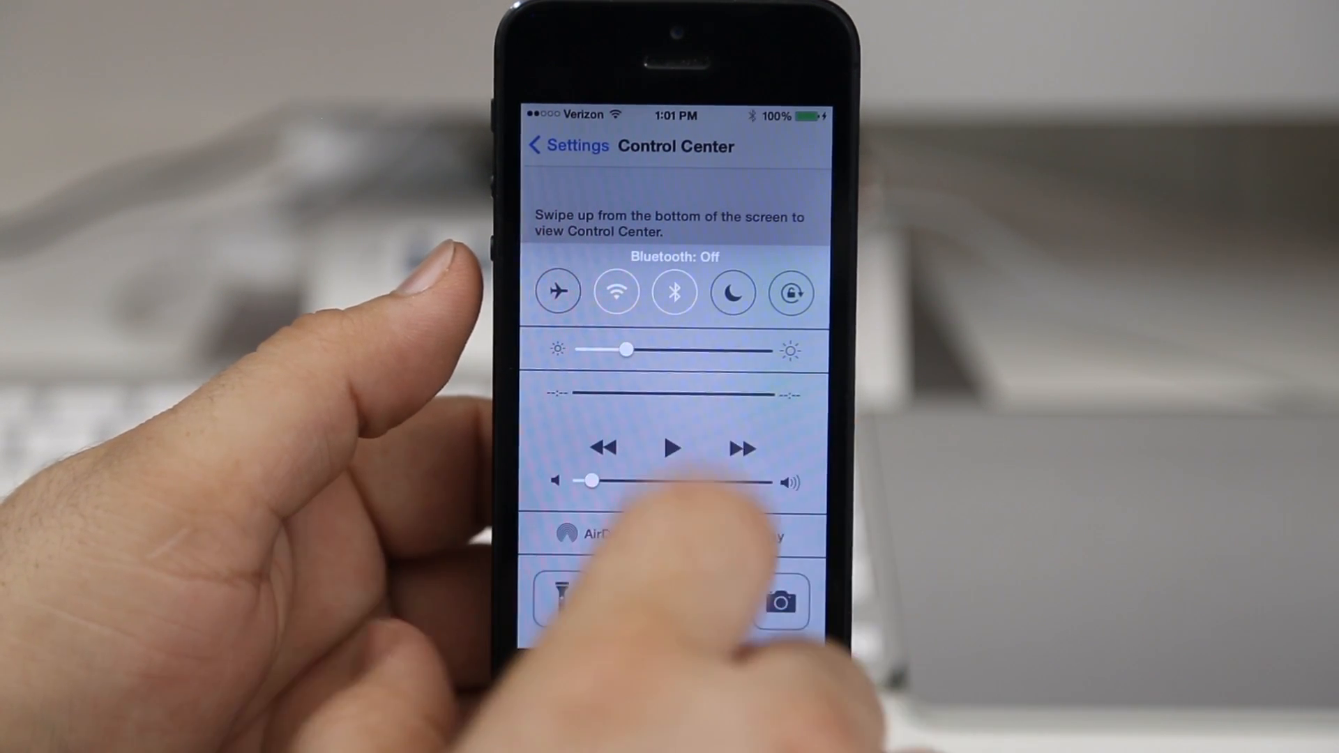